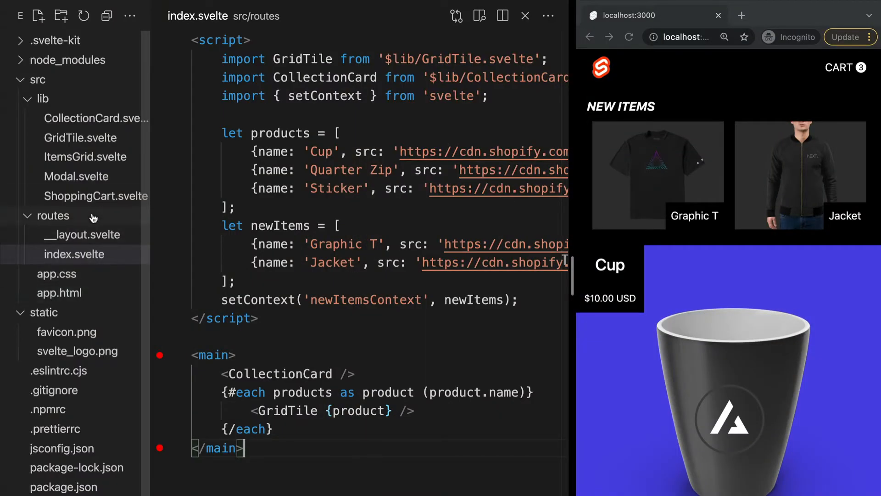
{"action": "mouse_move", "coordinate": [126, 257]}
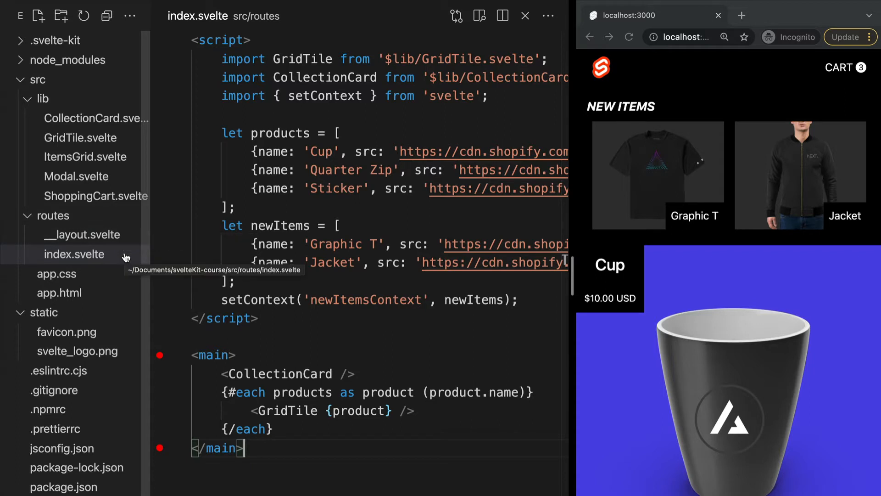
{"action": "mouse_move", "coordinate": [183, 254]}
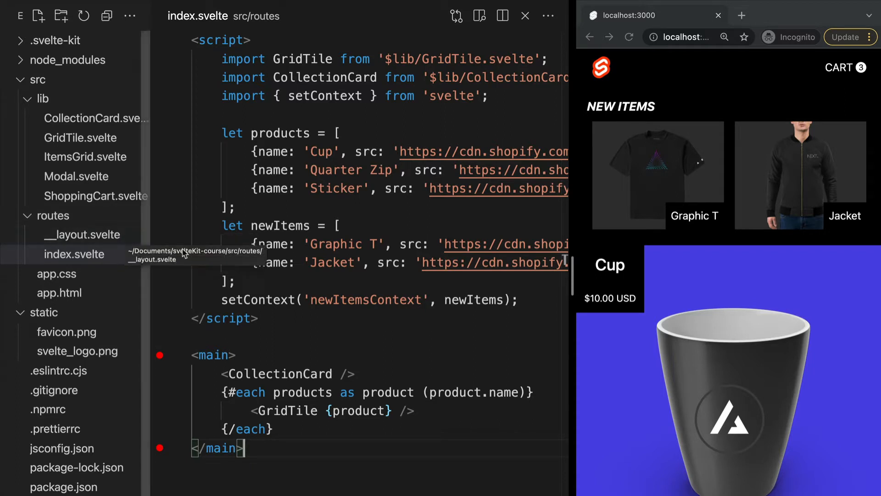
{"action": "mouse_move", "coordinate": [341, 433]}
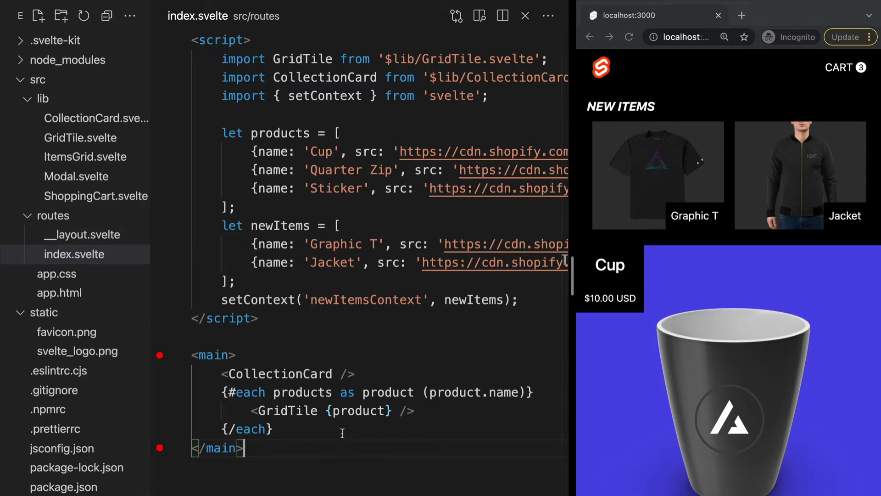
{"action": "mouse_move", "coordinate": [474, 352]}
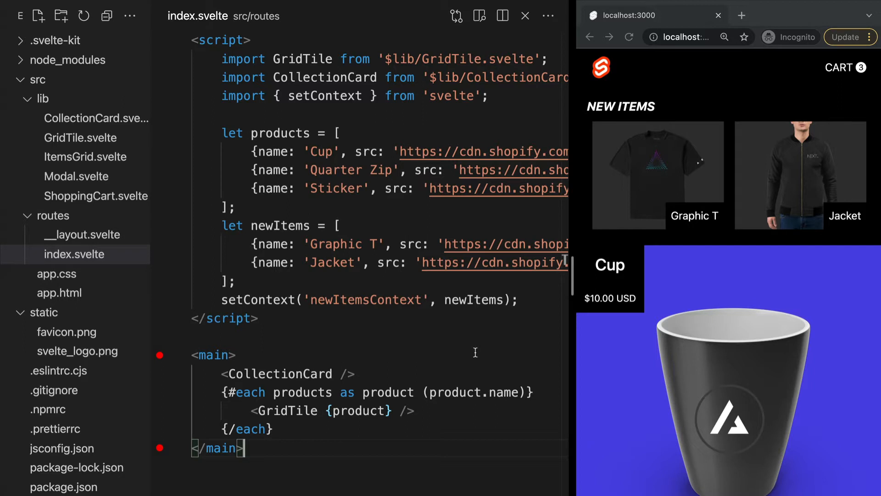
{"action": "mouse_move", "coordinate": [538, 281]}
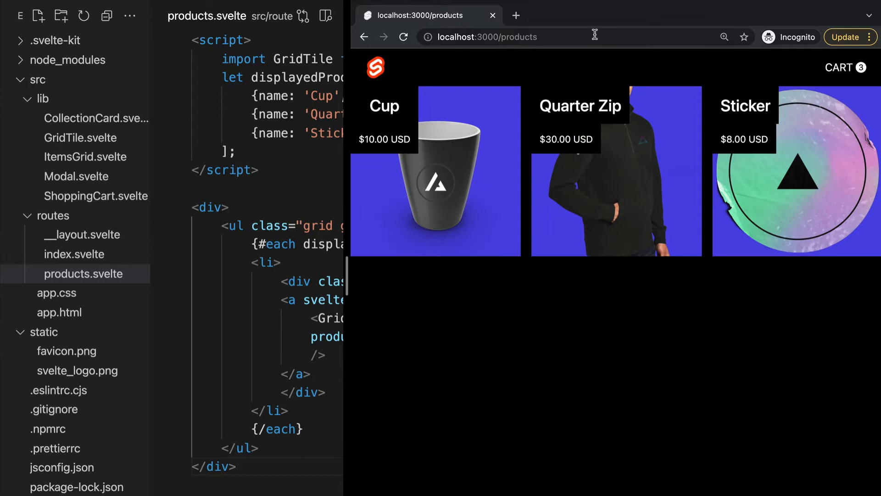
{"action": "mouse_move", "coordinate": [477, 332]}
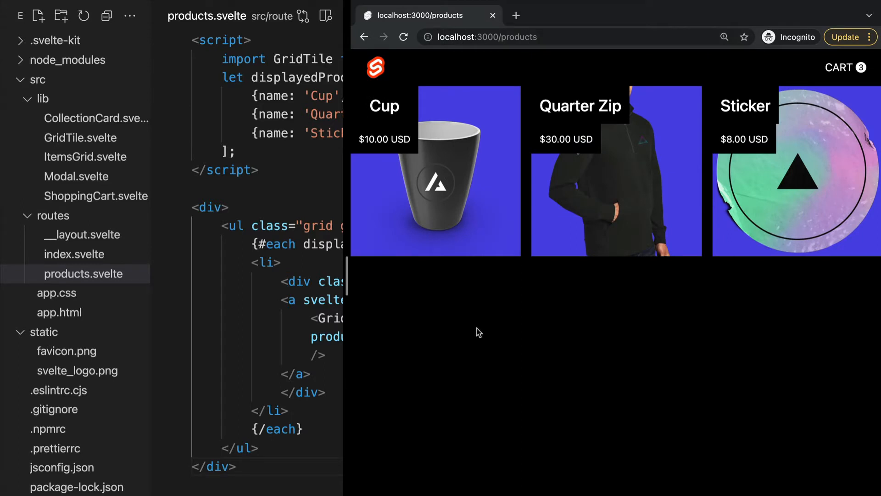
{"action": "mouse_move", "coordinate": [374, 332]}
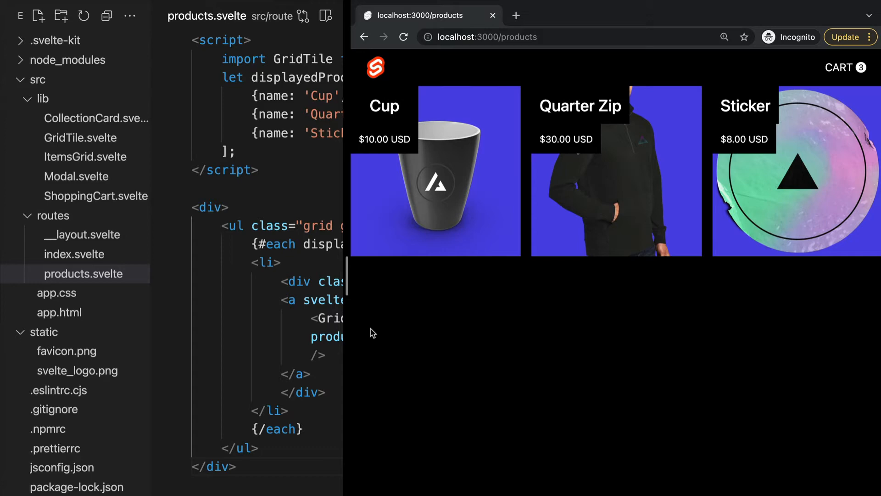
Rename the products.svelte route file to shop.svelte from the Explorer context menu.
{"action": "right_click", "coordinate": [83, 274]}
{"action": "type", "text": "sho"}
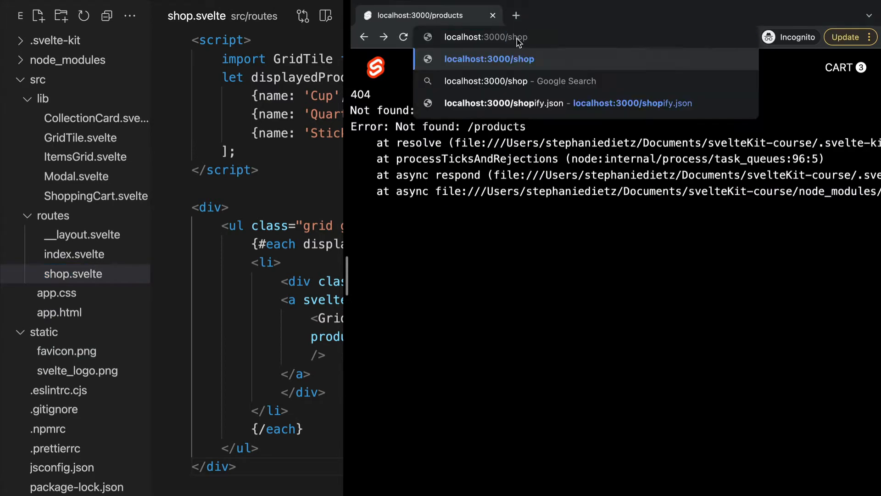
Load localhost:3000/shop in the browser to show the Cup, Quarter Zip and Sticker tiles.
{"action": "left_click", "coordinate": [488, 59]}
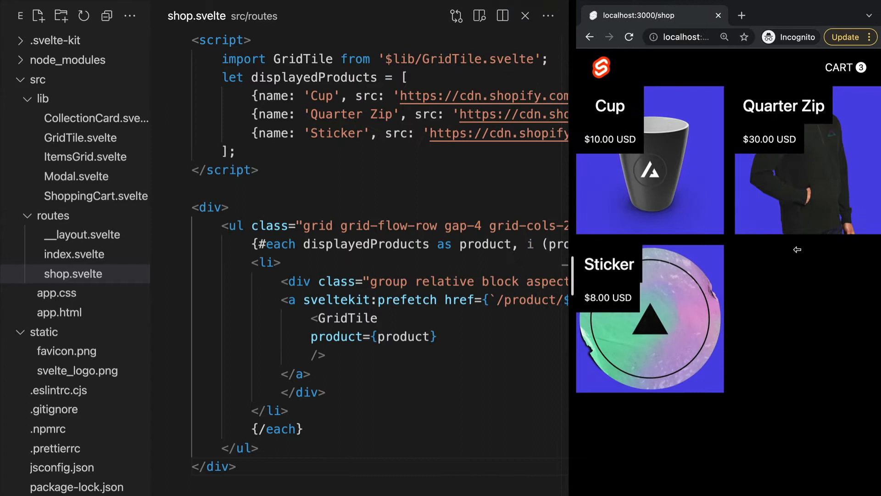
{"action": "mouse_move", "coordinate": [413, 291]}
{"action": "type", "text": "product"}
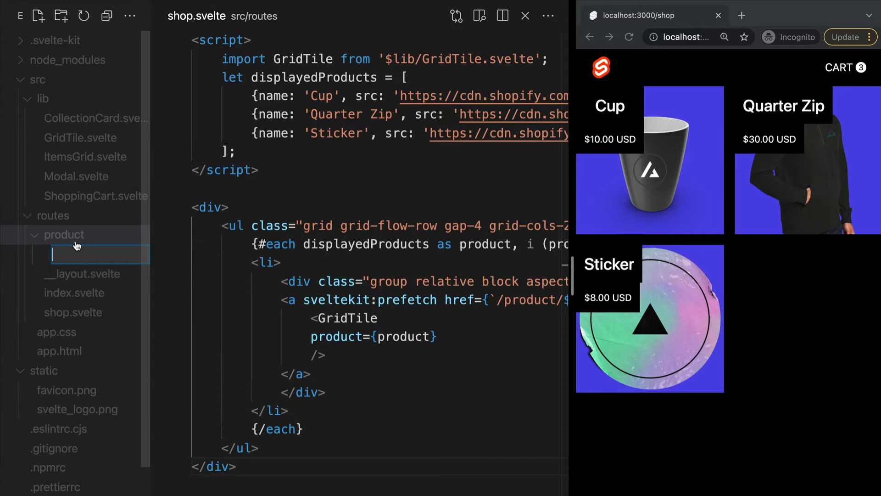
Name the new file cup.svelte and view it at localhost:3000/product/cup.
{"action": "type", "text": "cup.svelte"}
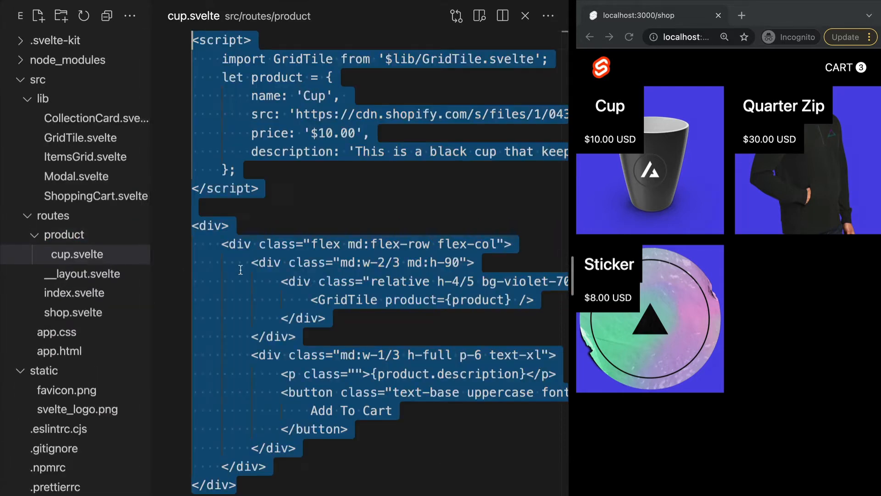
{"action": "left_click", "coordinate": [245, 262]}
{"action": "type", "text": "product/cu"}
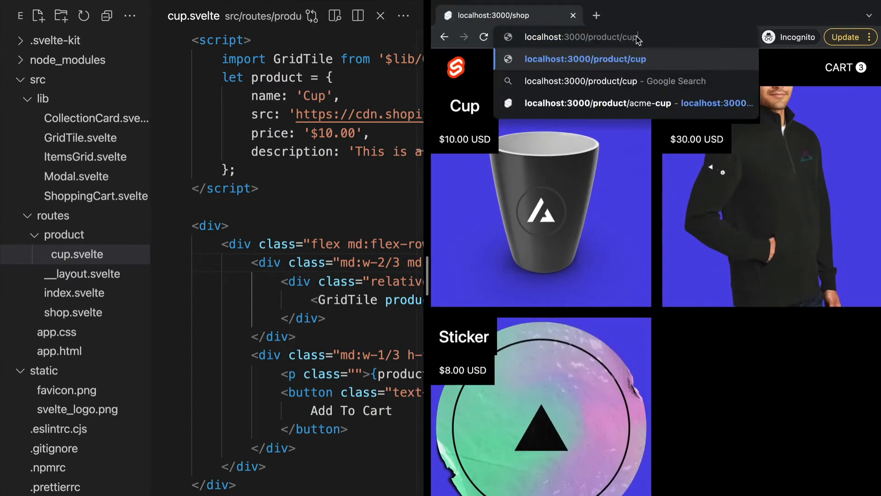
{"action": "left_click", "coordinate": [584, 59]}
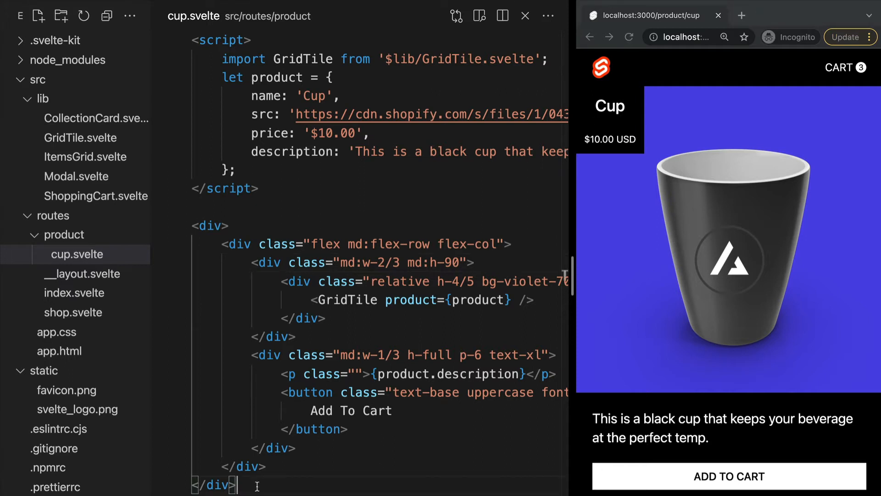
Create an apparel folder inside product with a new t-shirt.svelte file in it.
{"action": "right_click", "coordinate": [64, 234]}
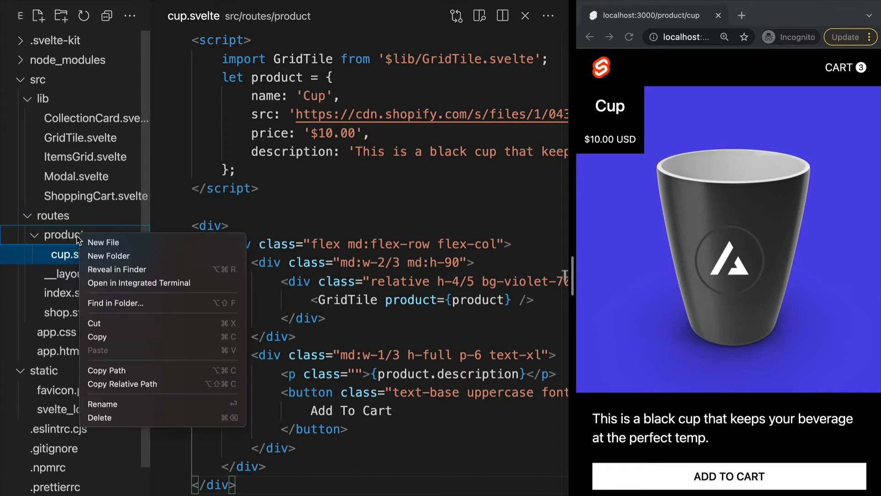
{"action": "left_click", "coordinate": [104, 243]}
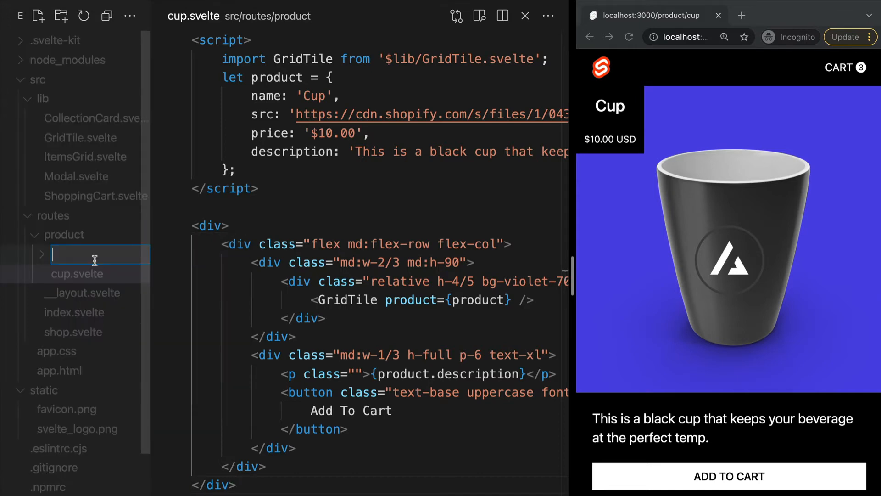
{"action": "type", "text": "apparel"}
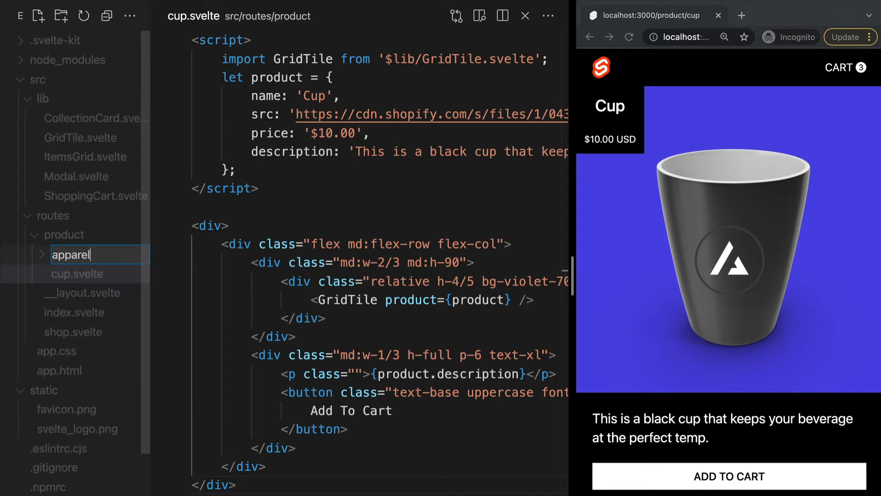
{"action": "right_click", "coordinate": [71, 254]}
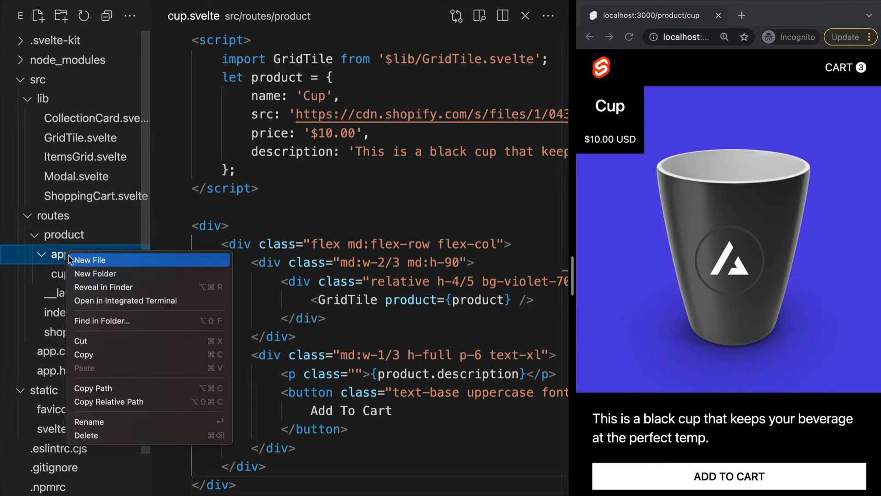
{"action": "left_click", "coordinate": [91, 260]}
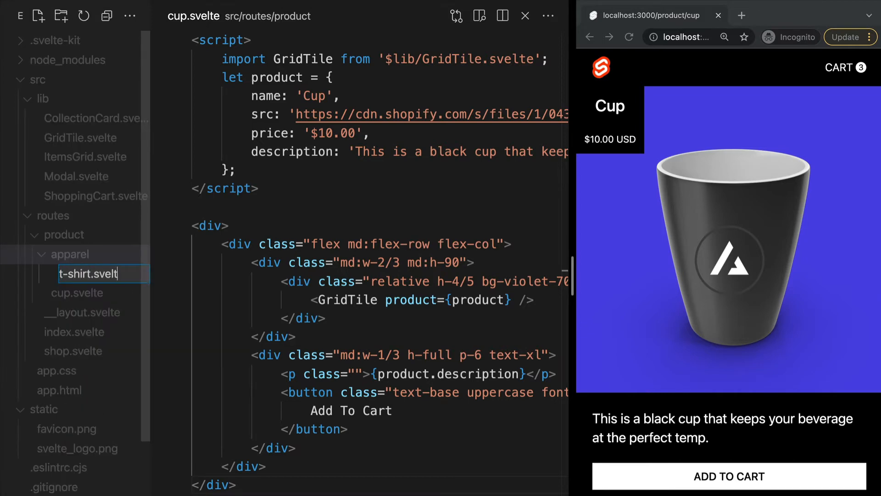
{"action": "left_click", "coordinate": [90, 273]}
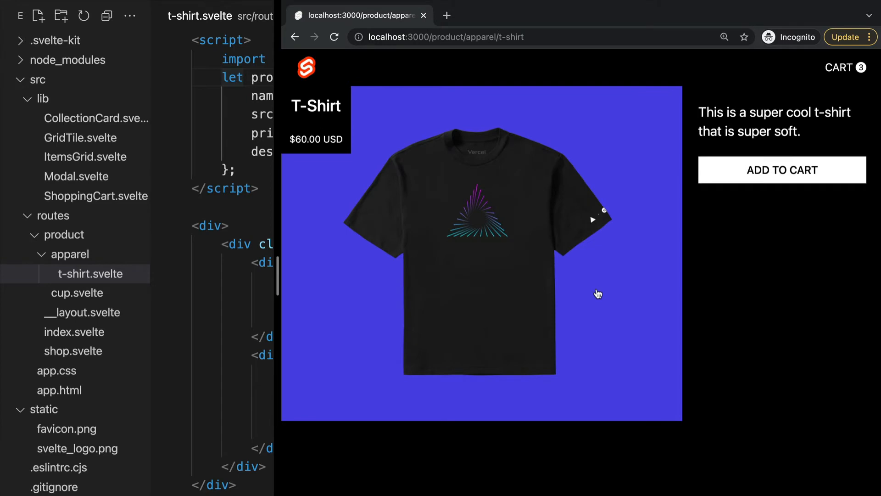
{"action": "mouse_move", "coordinate": [758, 319]}
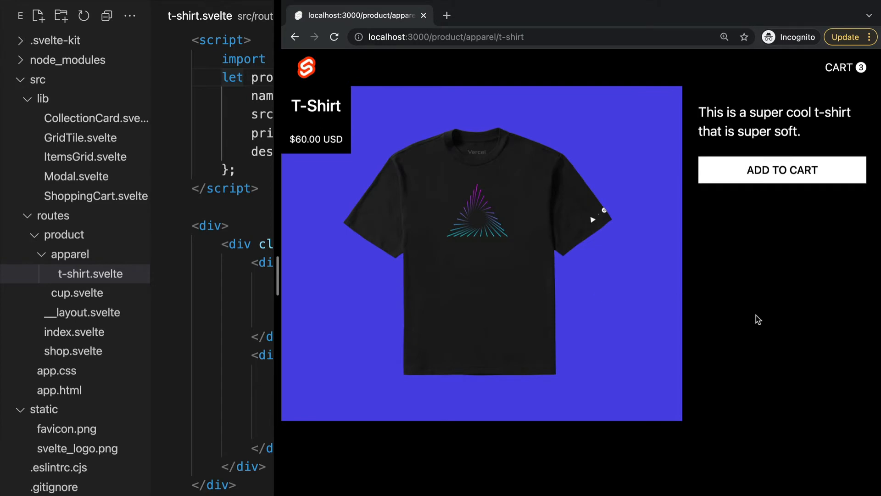
{"action": "mouse_move", "coordinate": [365, 244]}
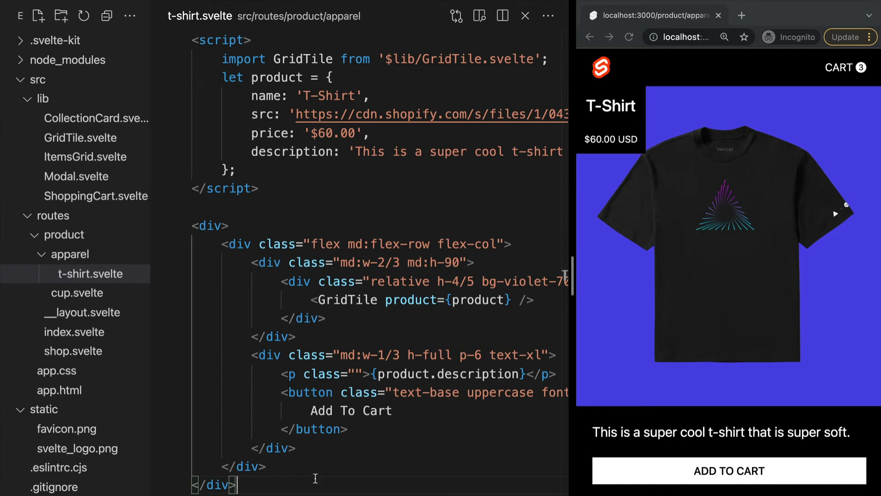
{"action": "mouse_move", "coordinate": [318, 482]}
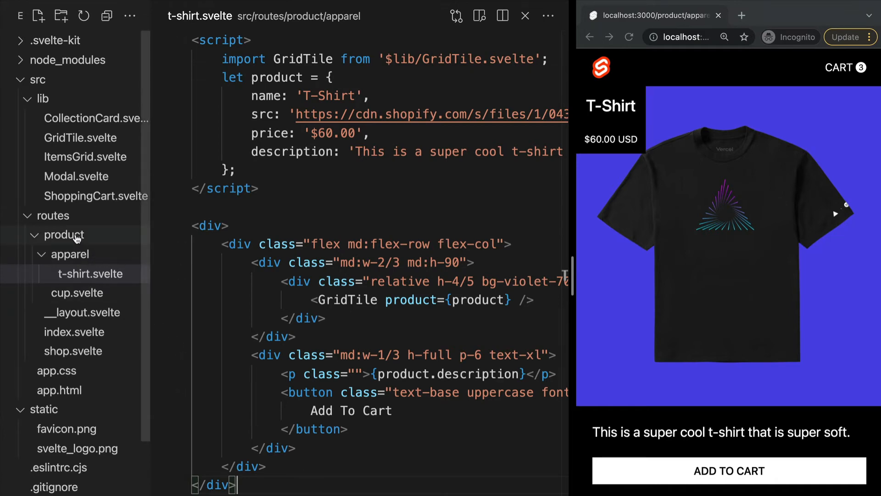
Create product/index.svelte with a centered 'Please Specify a product.' div and reload /product.
{"action": "left_click", "coordinate": [62, 15]}
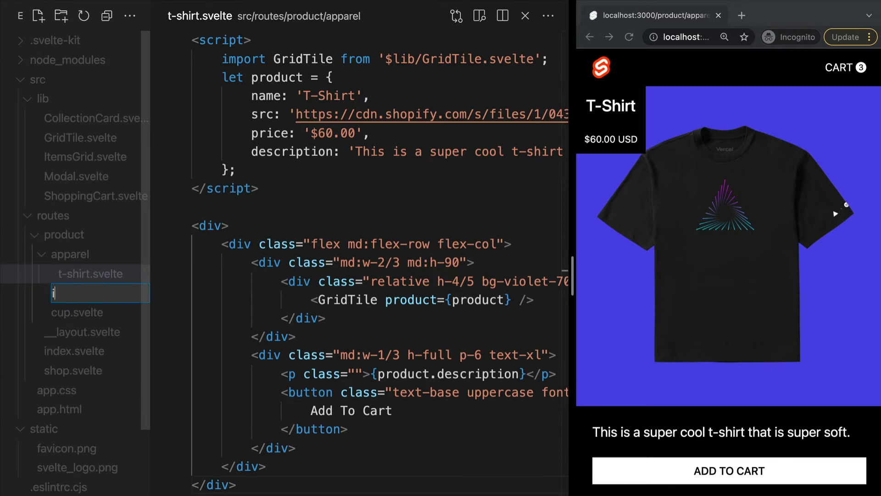
{"action": "type", "text": "index.svelte"}
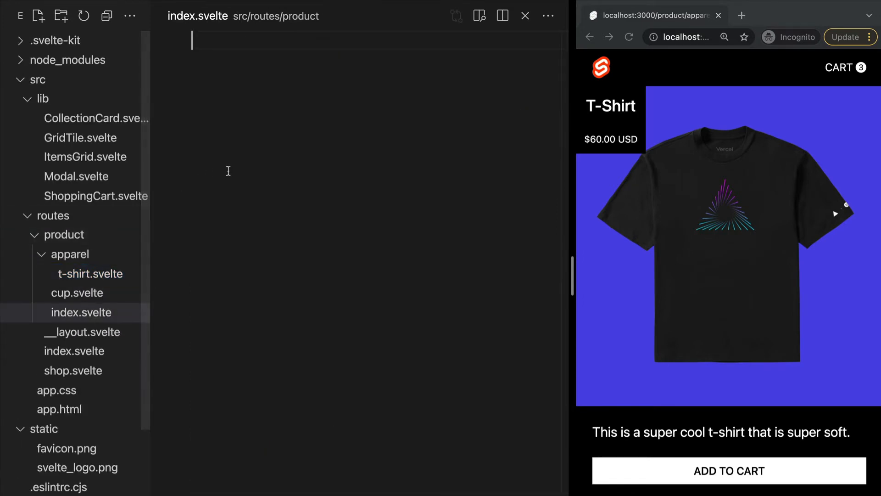
{"action": "type", "text": "<div class=\"text-xl text-center p-8\">"}
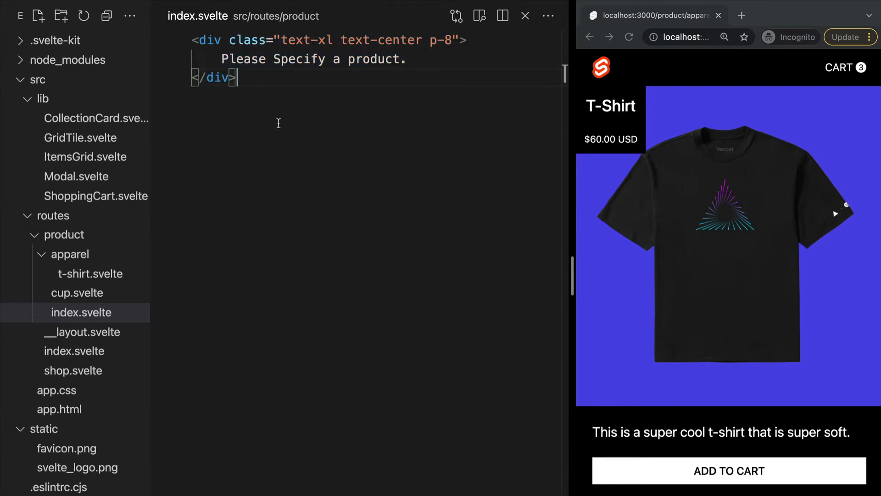
{"action": "left_click", "coordinate": [505, 36]}
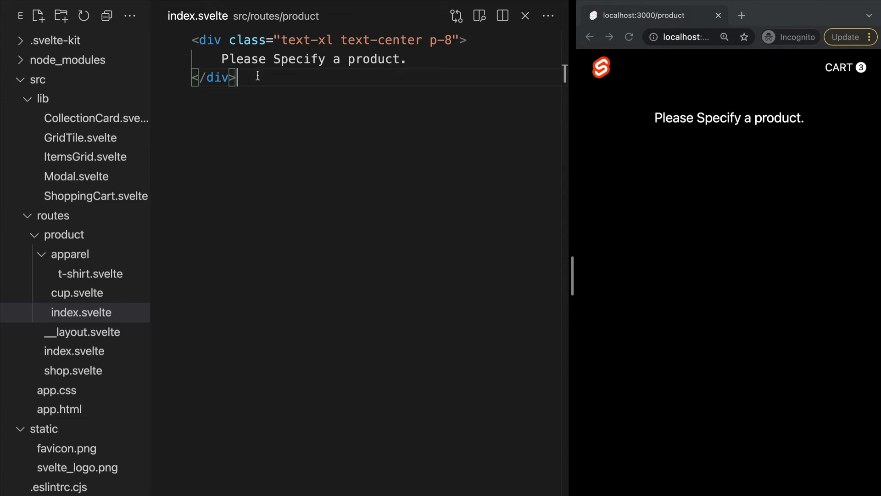
{"action": "left_click", "coordinate": [77, 292]}
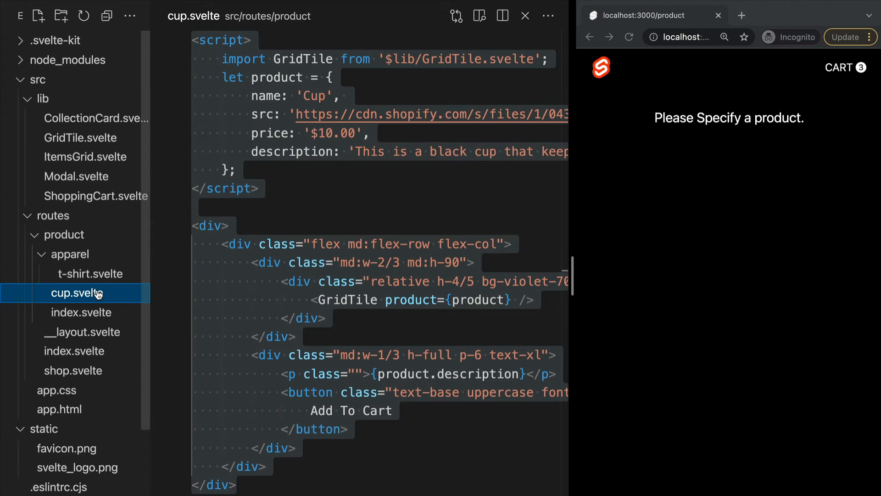
Rename cup.svelte to the dynamic route [name].svelte.
{"action": "right_click", "coordinate": [75, 292]}
{"action": "type", "text": "[name]"}
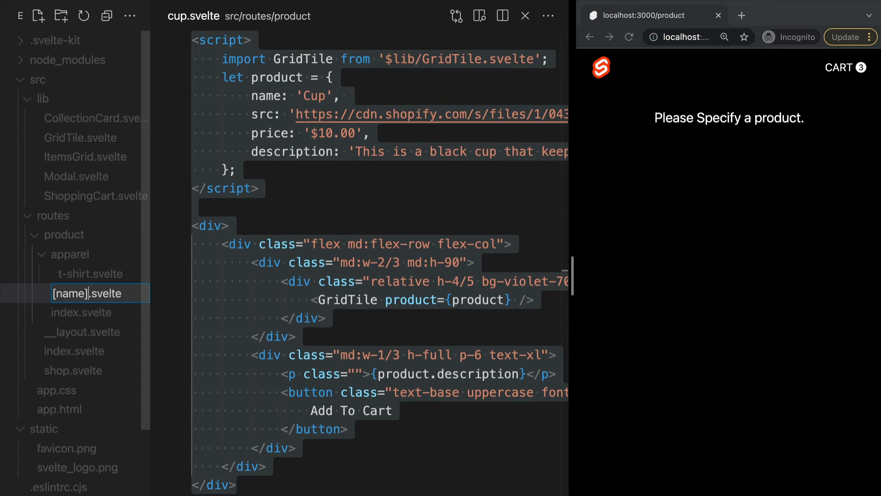
{"action": "left_click", "coordinate": [86, 292]}
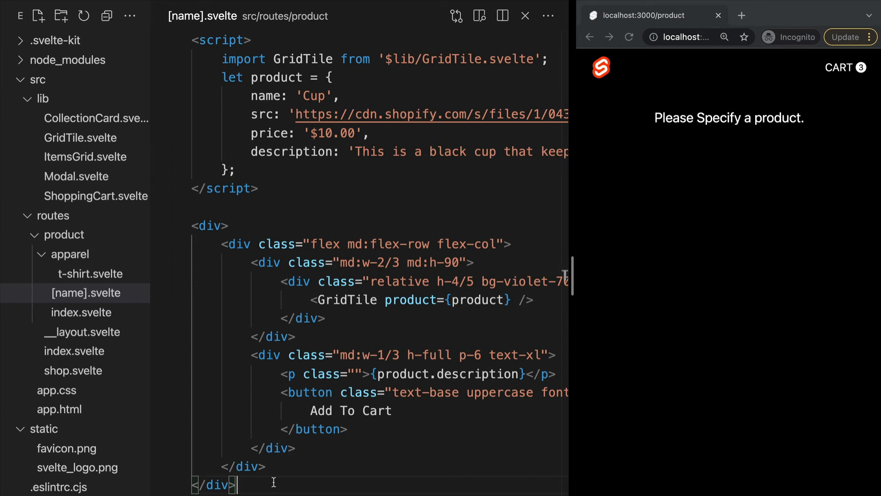
{"action": "mouse_move", "coordinate": [352, 257]}
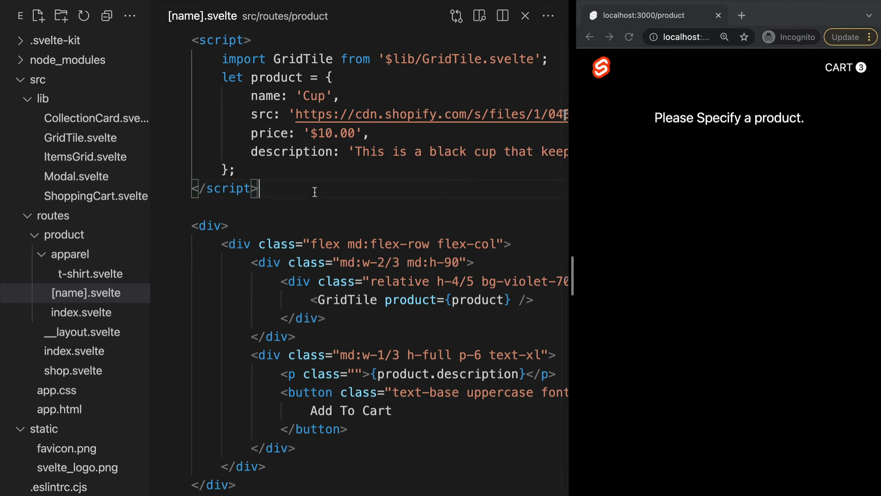
Import page from '$app/stores', log $page.params.name, and inspect /product/cup in dev tools.
{"action": "type", "text": "import {page} from '$app/stores';"}
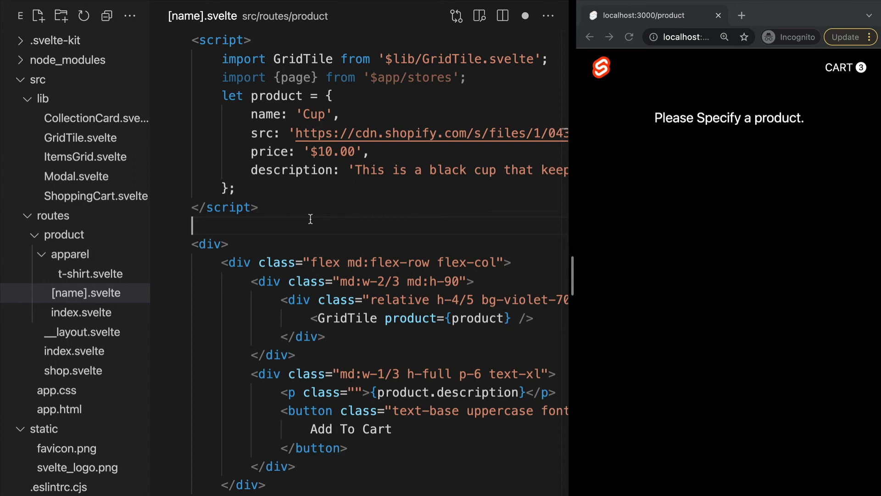
{"action": "type", "text": "console.log($page.params.name);"}
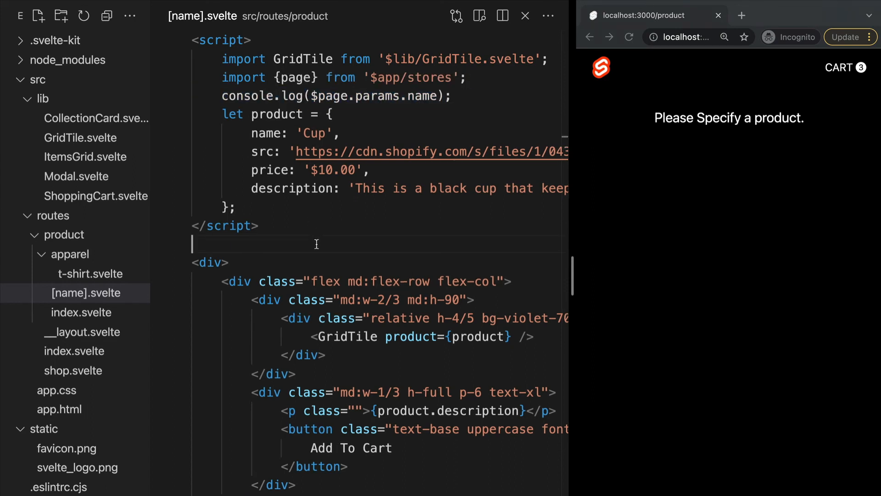
{"action": "mouse_move", "coordinate": [594, 281]}
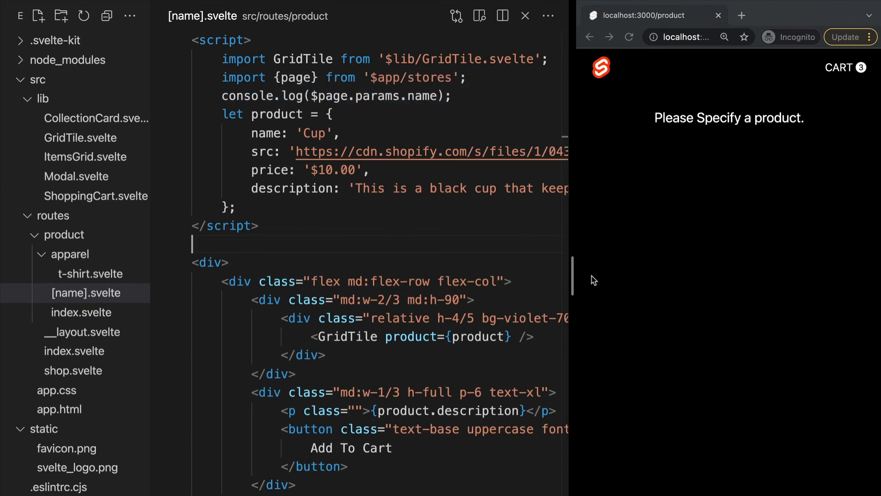
{"action": "left_click", "coordinate": [543, 37]}
{"action": "type", "text": "/cup"}
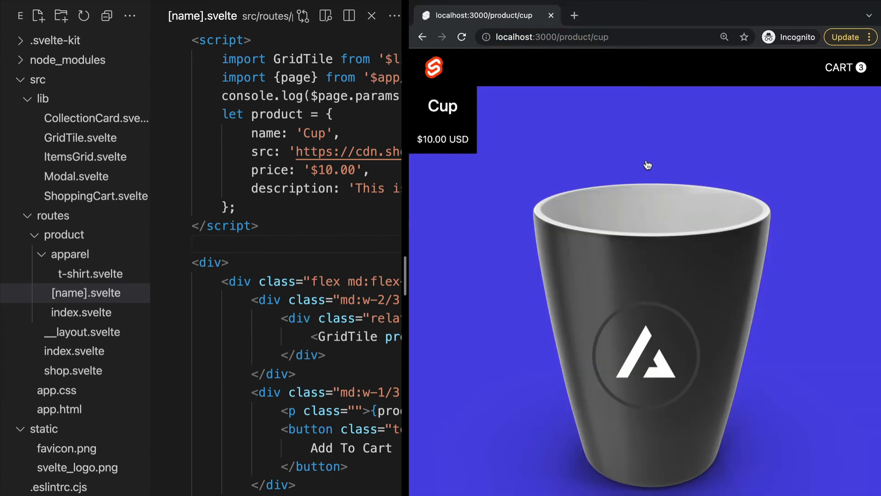
{"action": "right_click", "coordinate": [647, 164]}
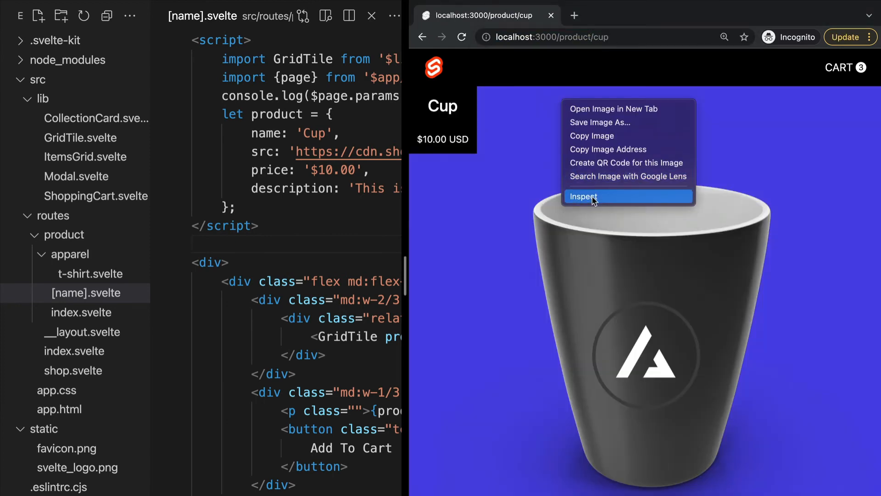
{"action": "left_click", "coordinate": [584, 196]}
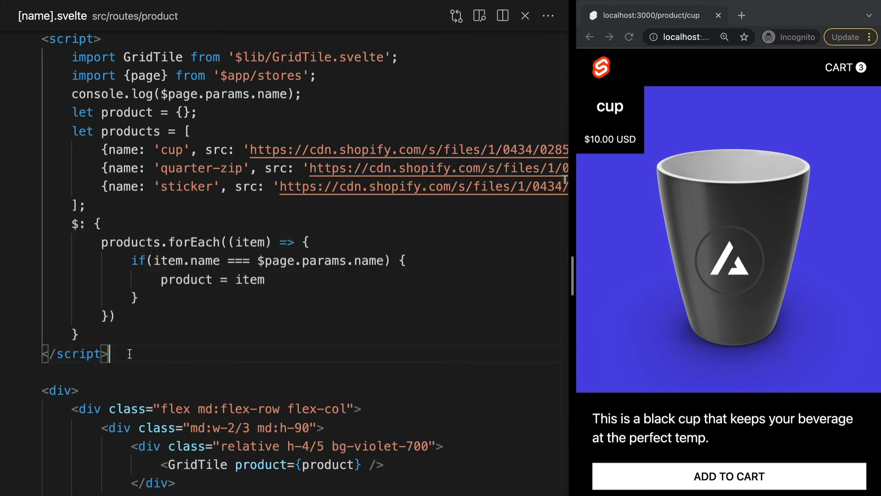
{"action": "mouse_move", "coordinate": [567, 275]}
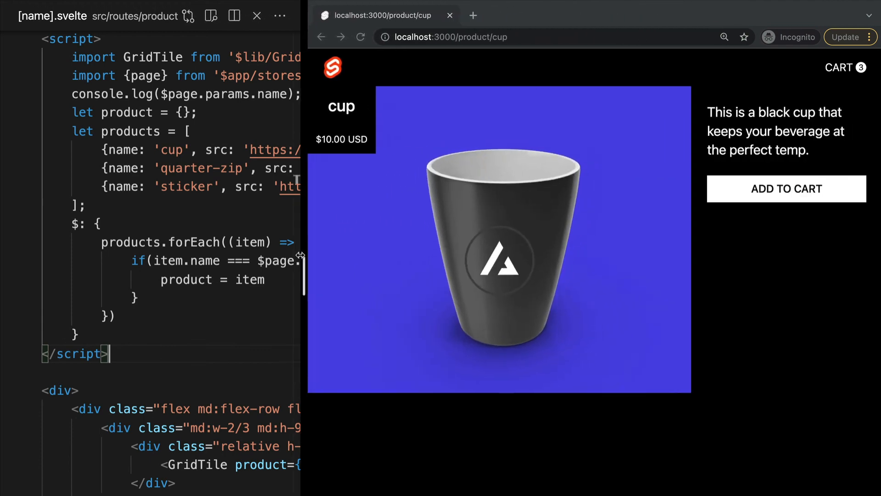
Add a products array with a reactive forEach matching item.name to $page.params.name.
{"action": "type", "text": "st:..."}
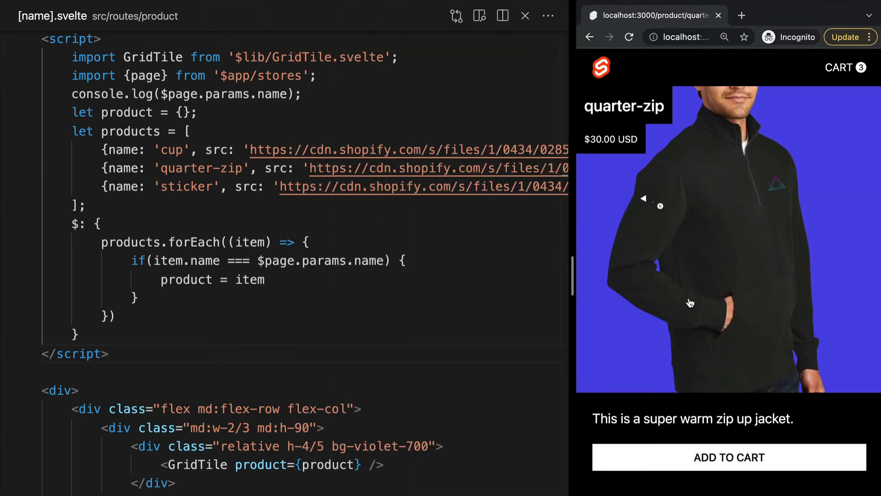
{"action": "mouse_move", "coordinate": [311, 350]}
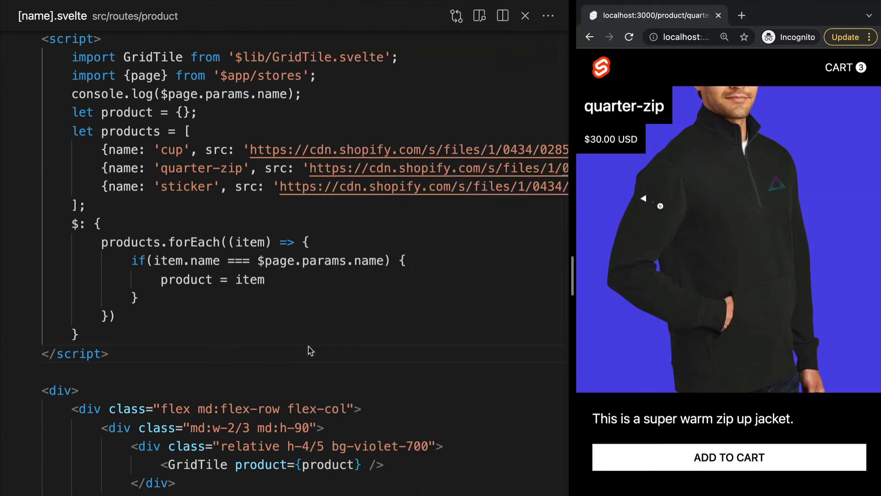